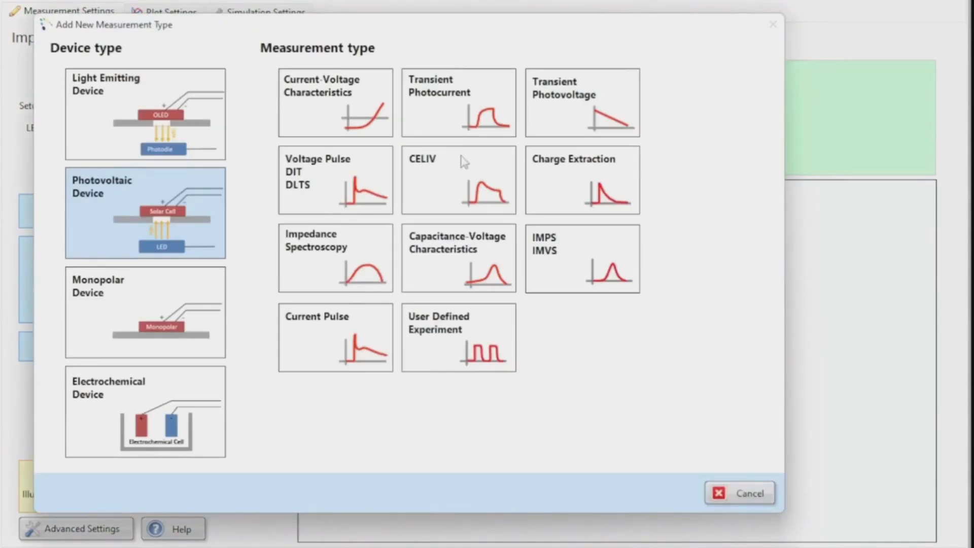
Add a Photo-CELIV measurement from the CELIV variants for a photovoltaic device.
click(459, 180)
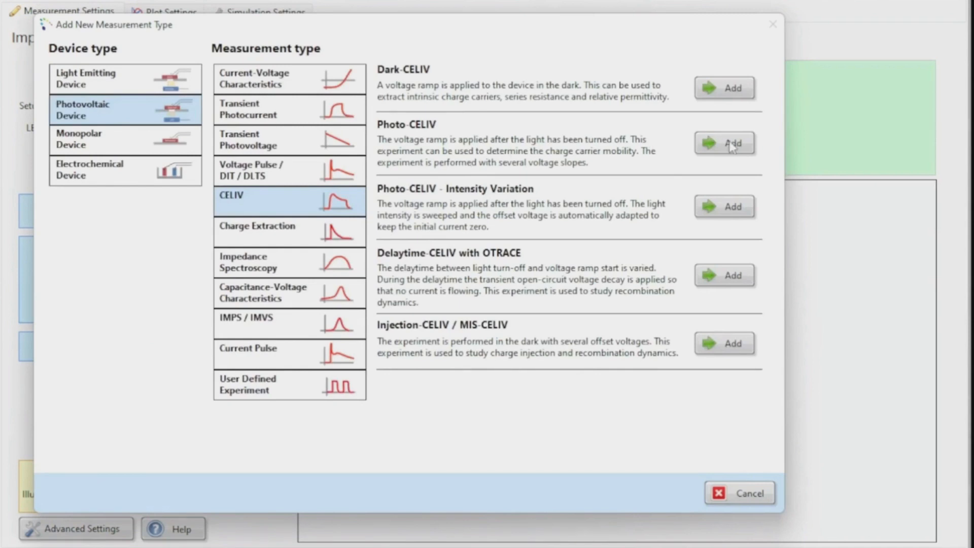
click(732, 143)
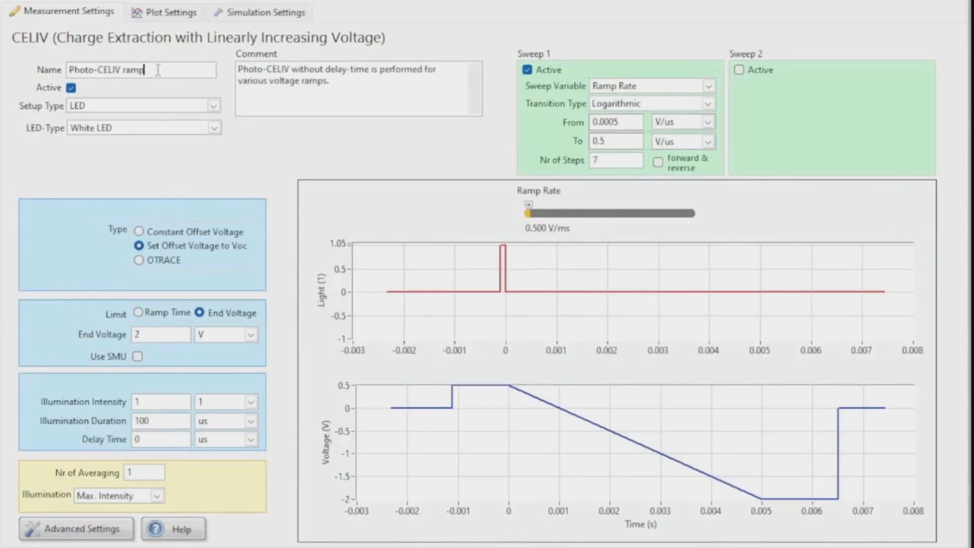
Name the measurement 'Photo-CELIV ramp rate' with 20 averages and 6 sweep steps.
text(rate)
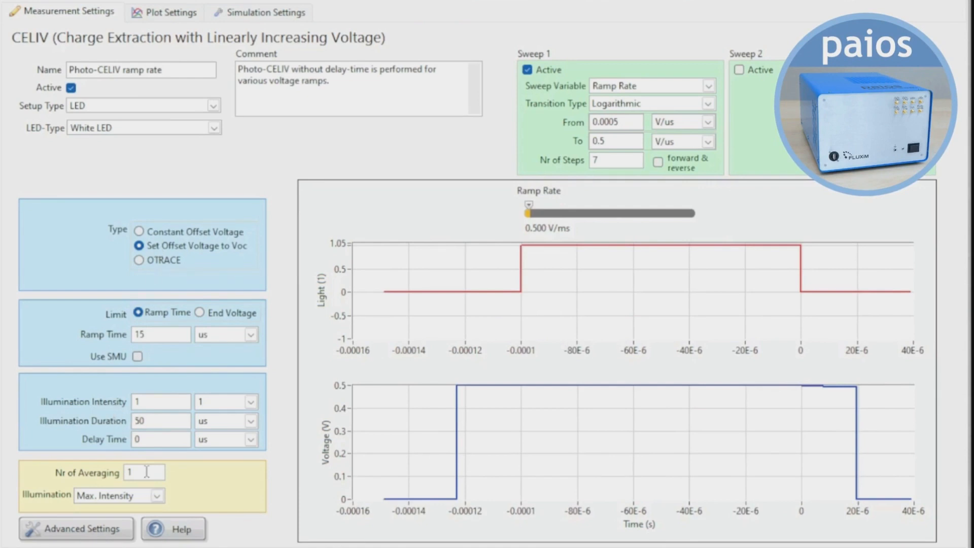
text(20)
text(0.05)
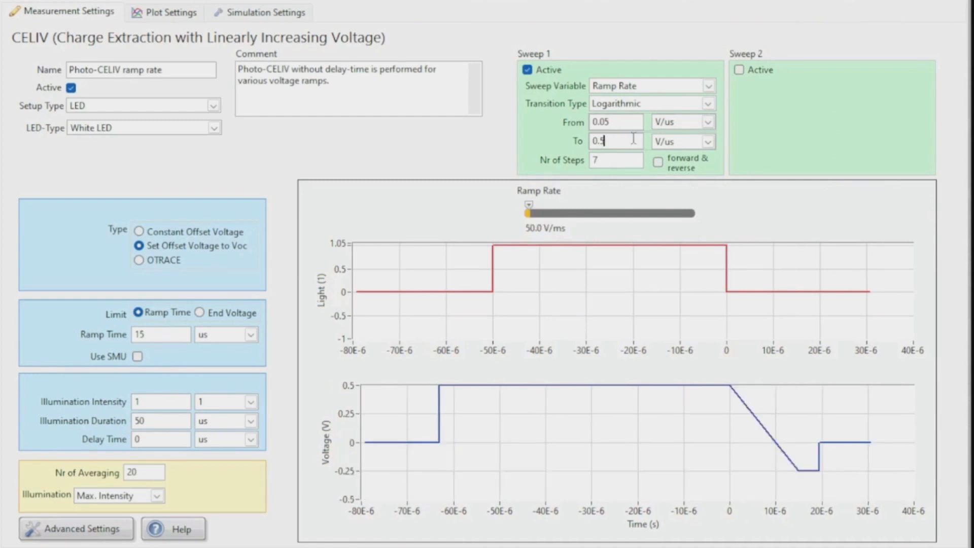
click(615, 159)
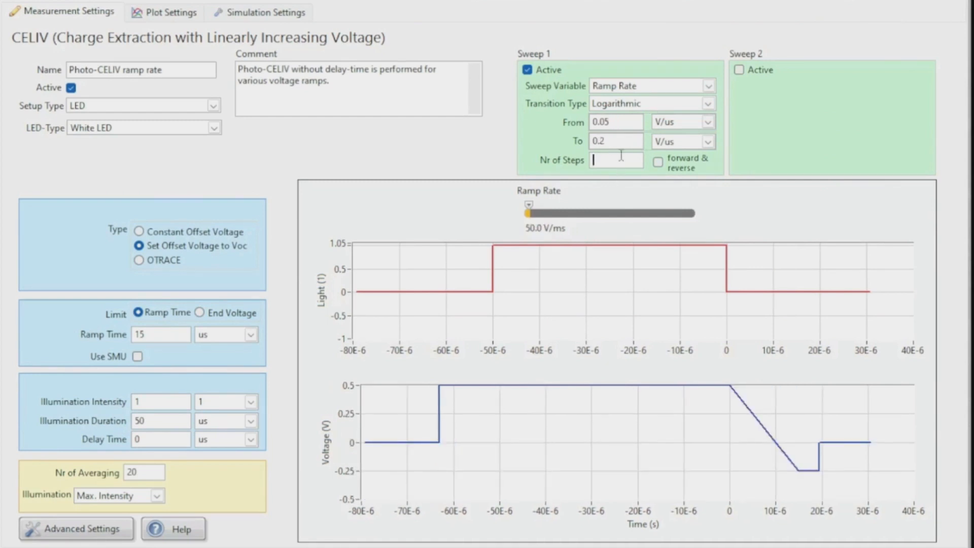
text(6)
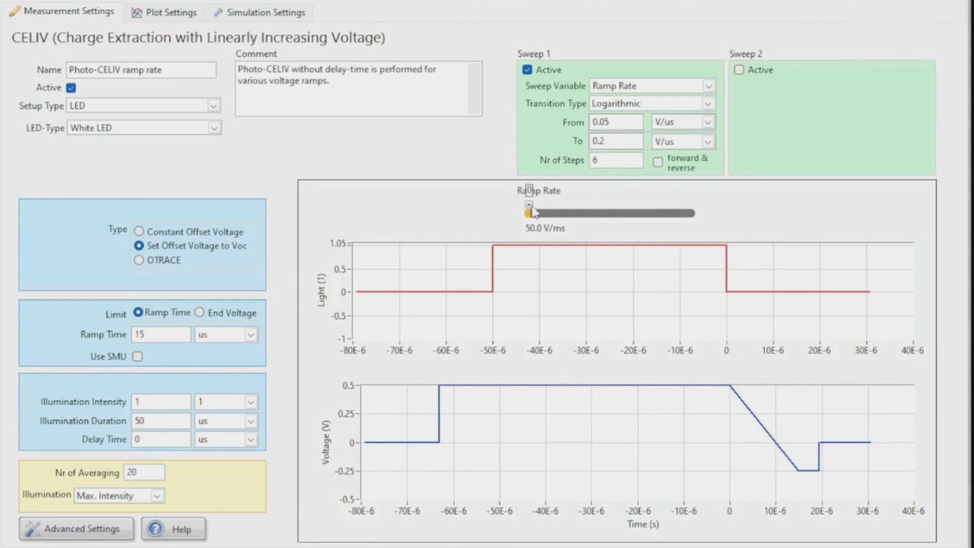
Preview the ramp waveform at middle and fastest ramp rates using the Ramp Rate slider.
drag(534, 213, 624, 213)
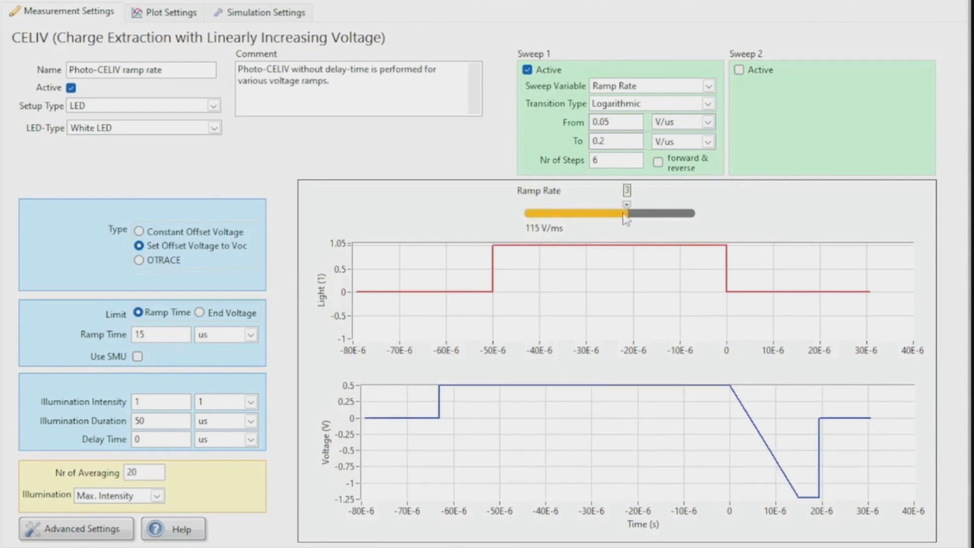
drag(626, 213, 686, 213)
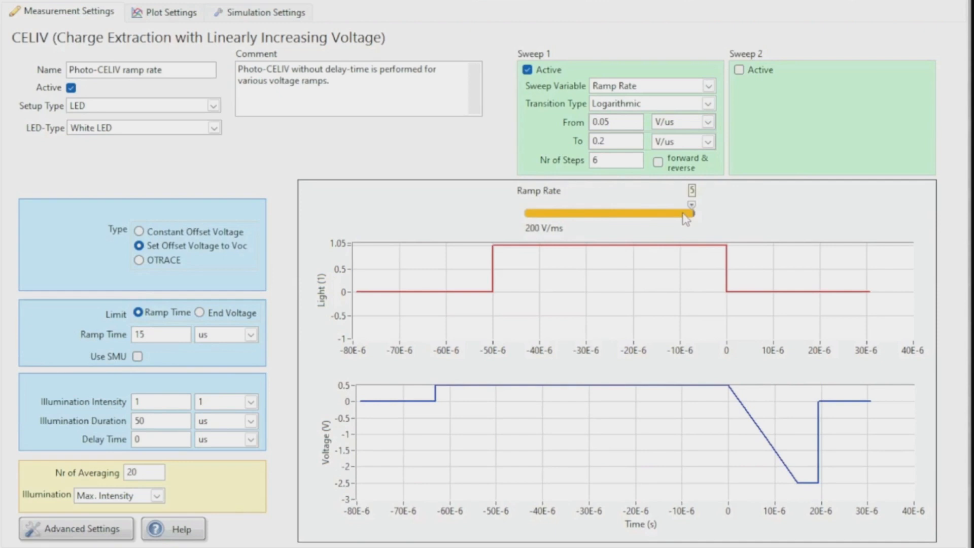
drag(686, 213, 593, 213)
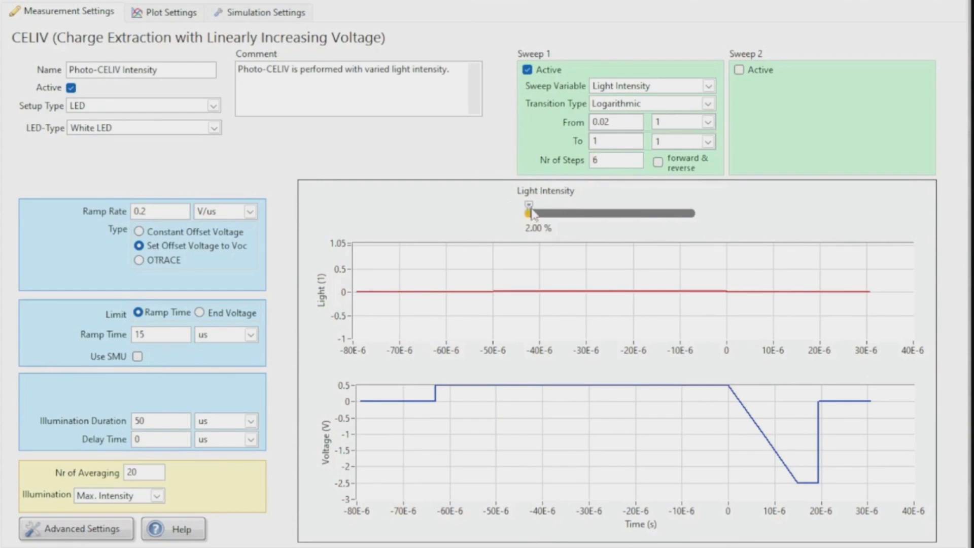
Preview the waveform at higher and full light intensity with the Light Intensity slider.
drag(529, 213, 556, 213)
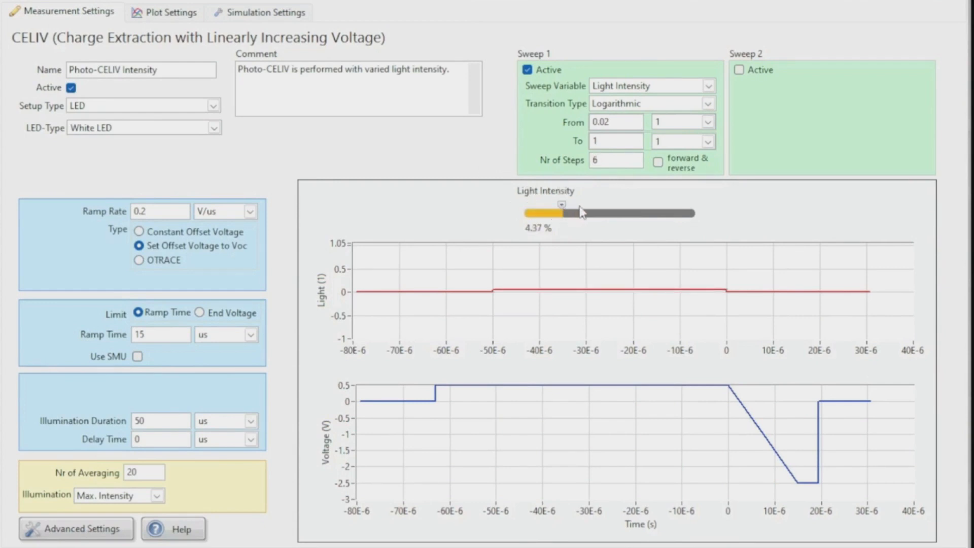
drag(556, 213, 689, 213)
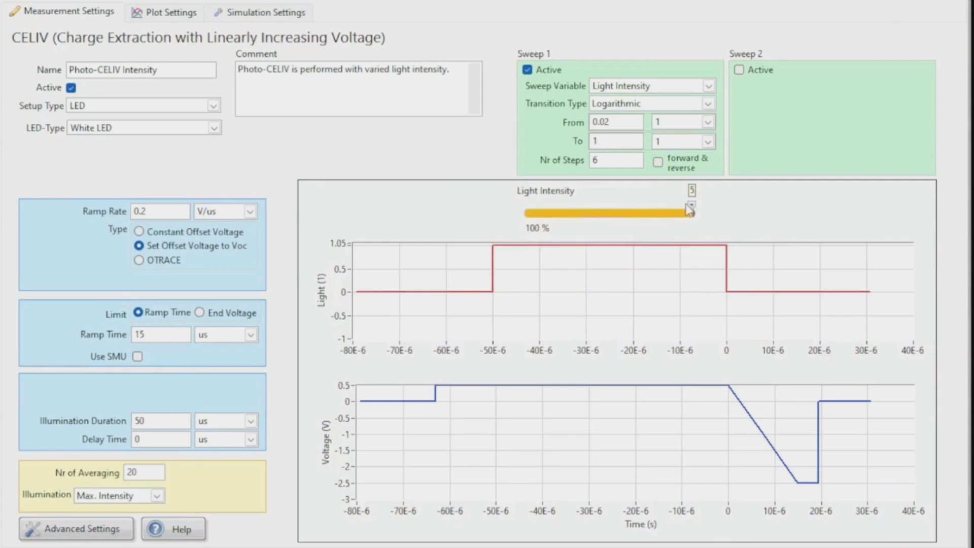
drag(688, 213, 593, 213)
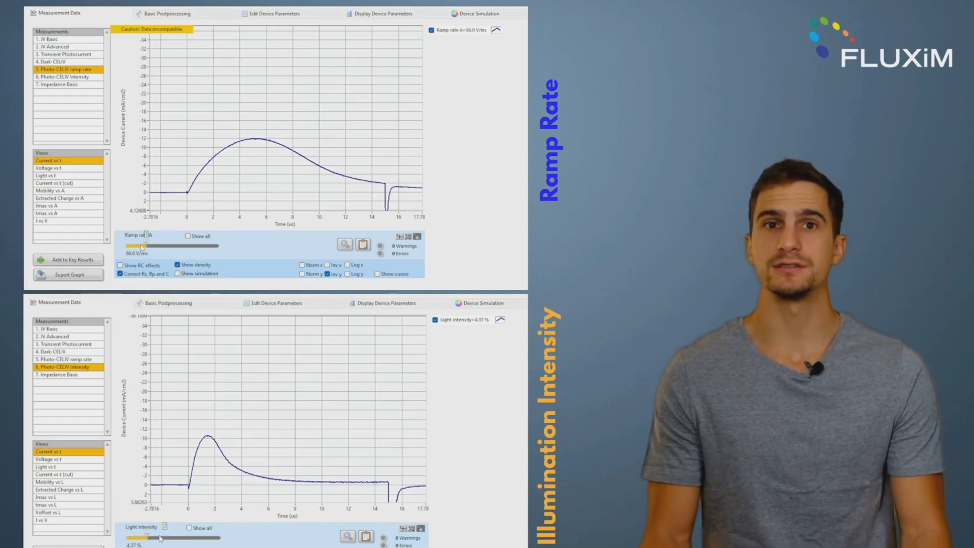
Show the current transient at the fastest 200 V/ms ramp rate and select the intensity measurement view.
drag(142, 245, 180, 245)
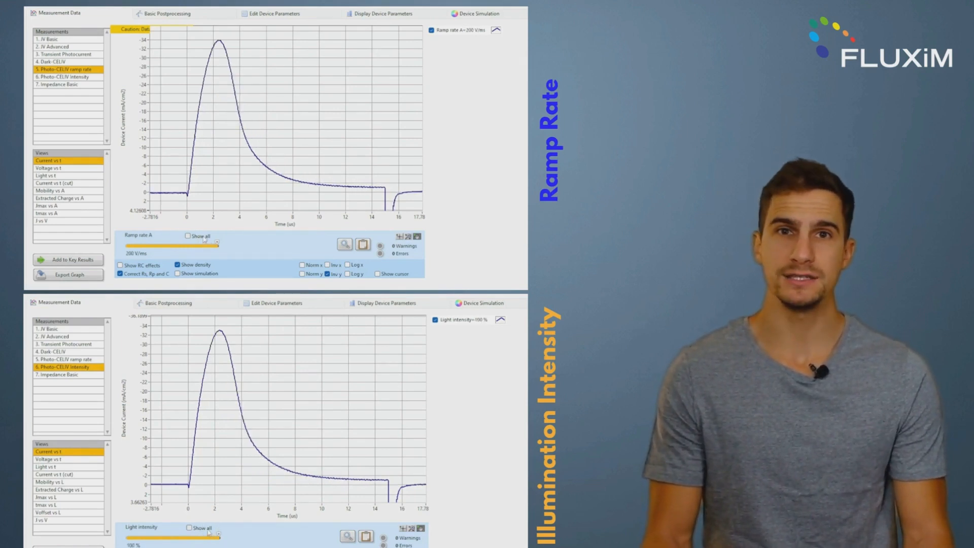
click(188, 236)
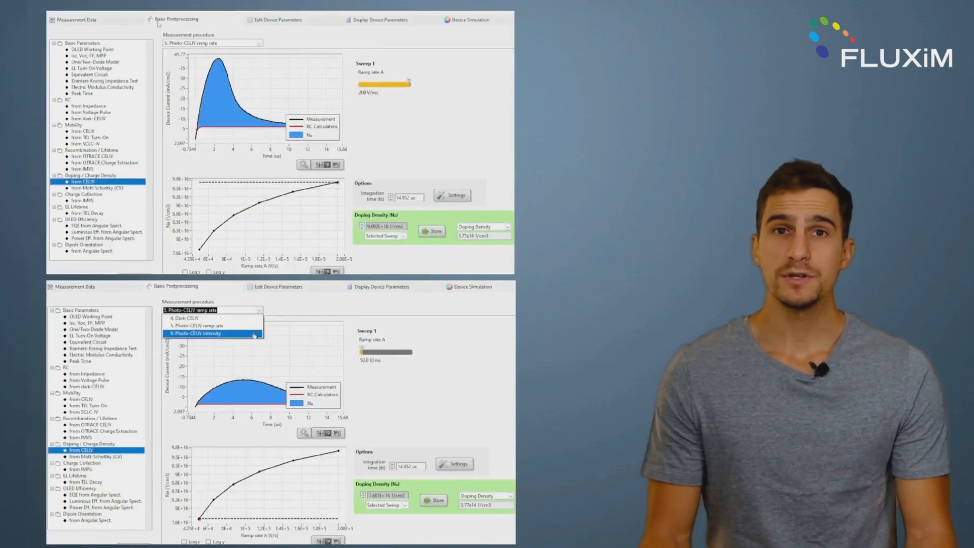
Analyse charge density from CELIV for the 6. Photo-CELIV Intensity measurement in the second panel.
click(213, 333)
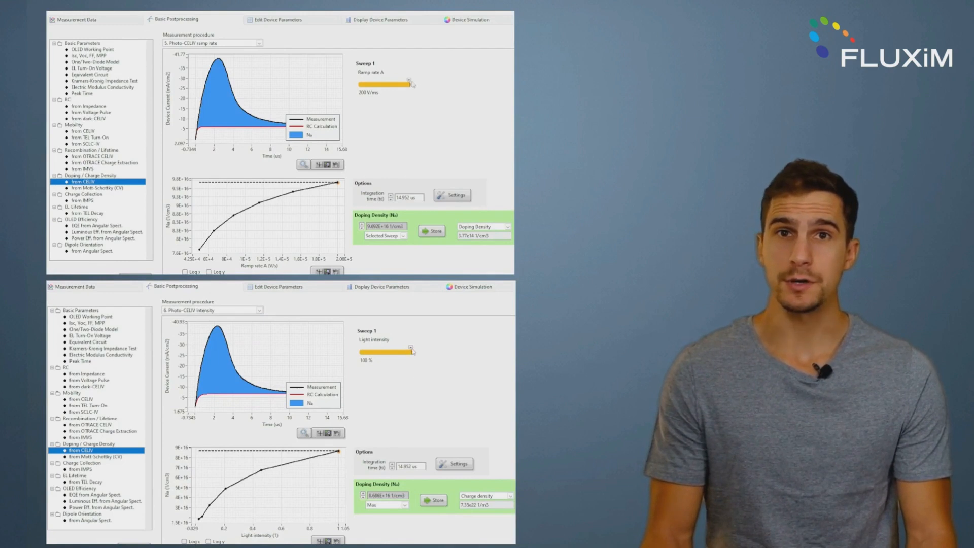
drag(413, 351, 398, 351)
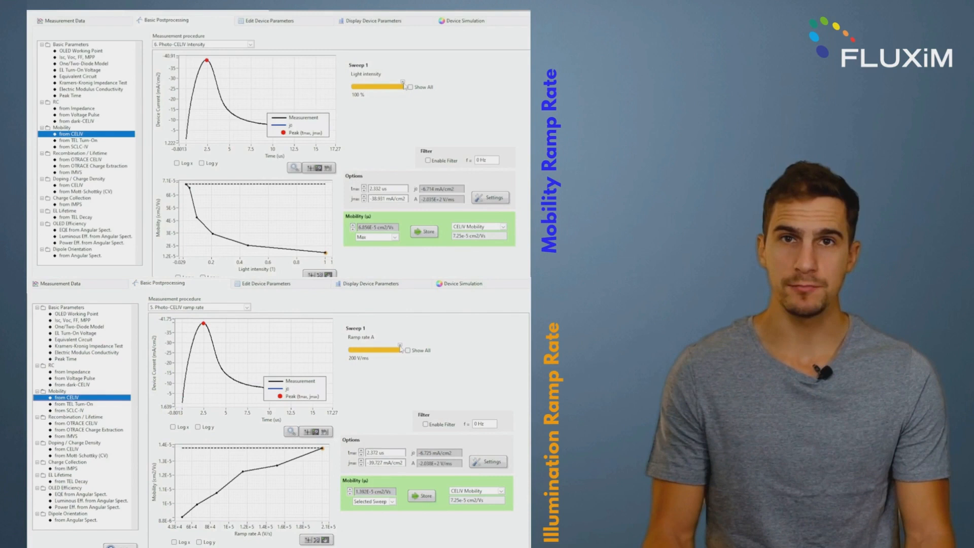
Overlay all light-intensity and ramp-rate transients with peak markers via Show All.
drag(401, 86, 366, 87)
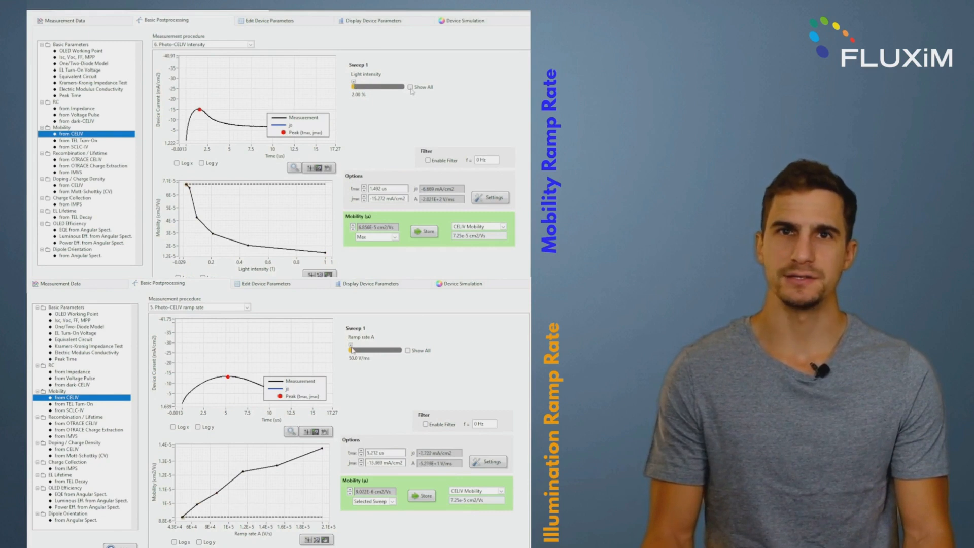
click(409, 87)
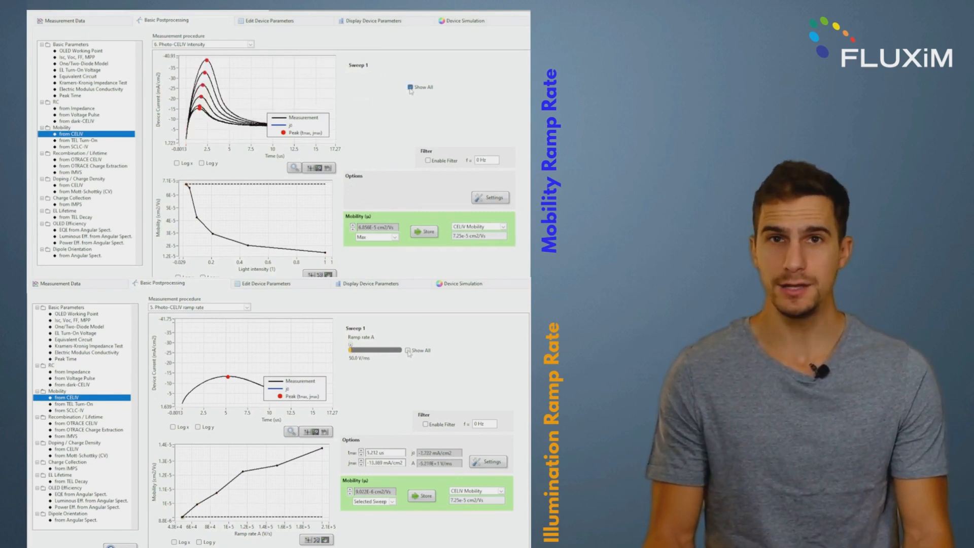
click(408, 349)
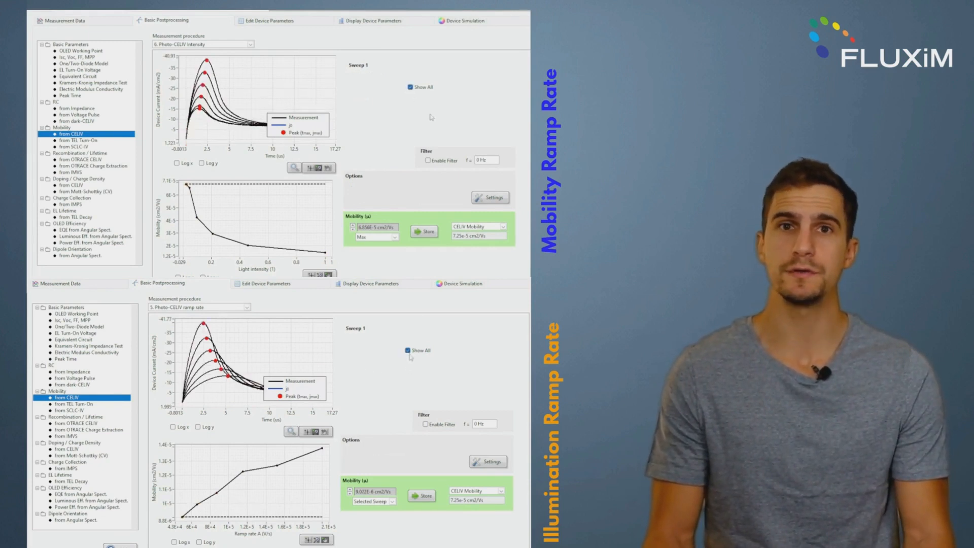